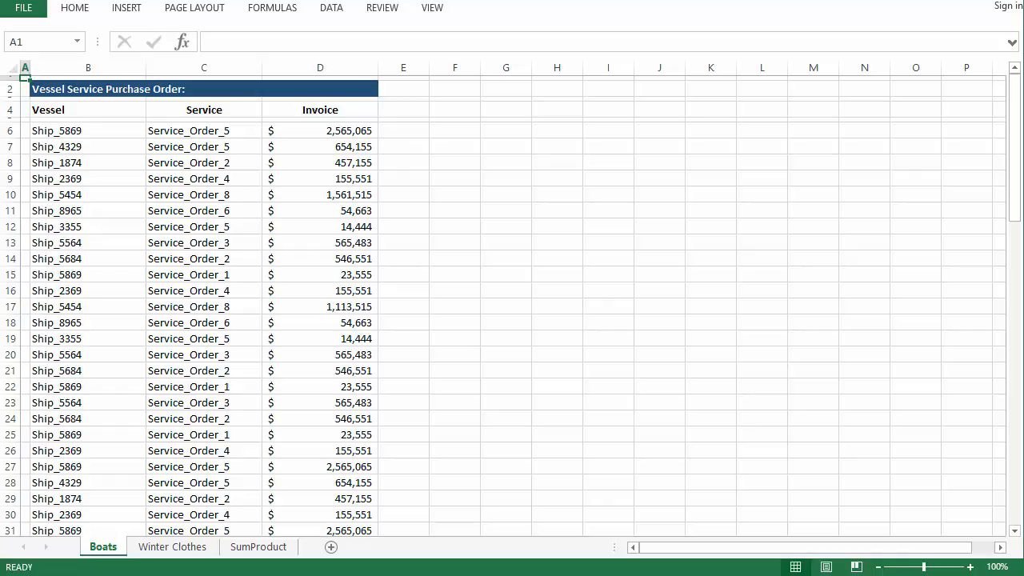
Scroll through the Boats invoice list to its end, then switch to Winter Clothes.
scroll("down", 3)
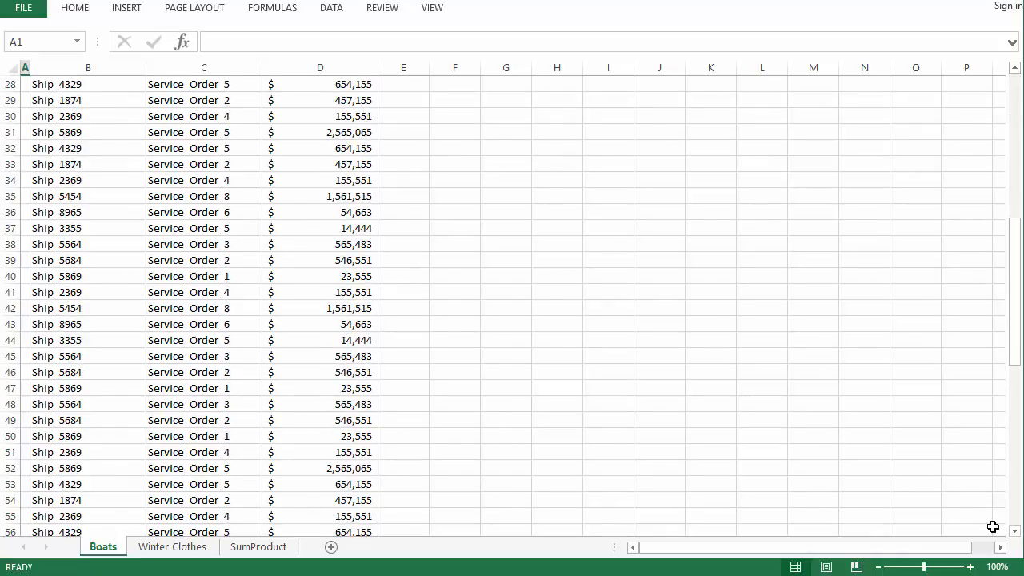
scroll("down", 3)
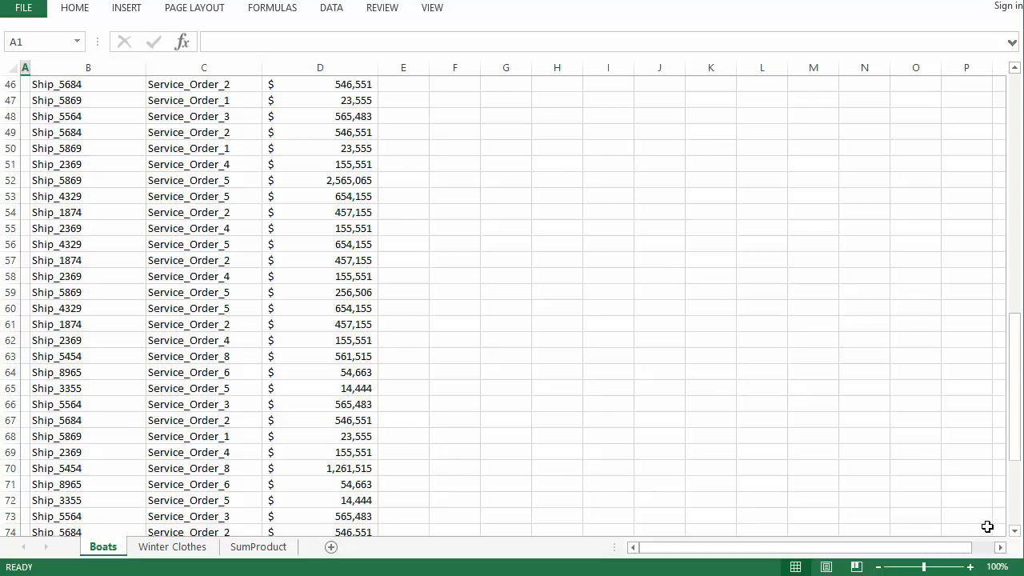
scroll("down", 3)
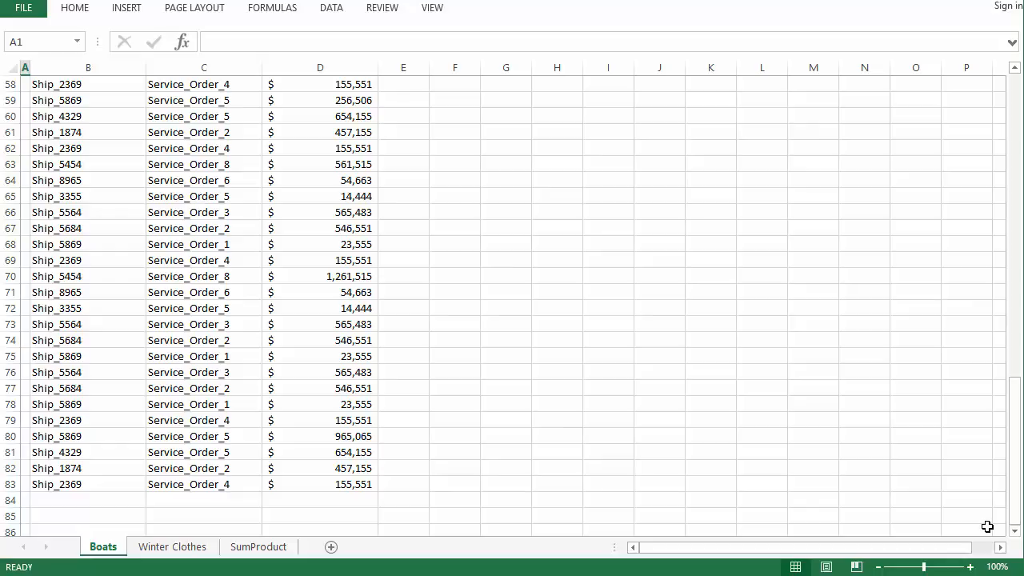
left_click(172, 546)
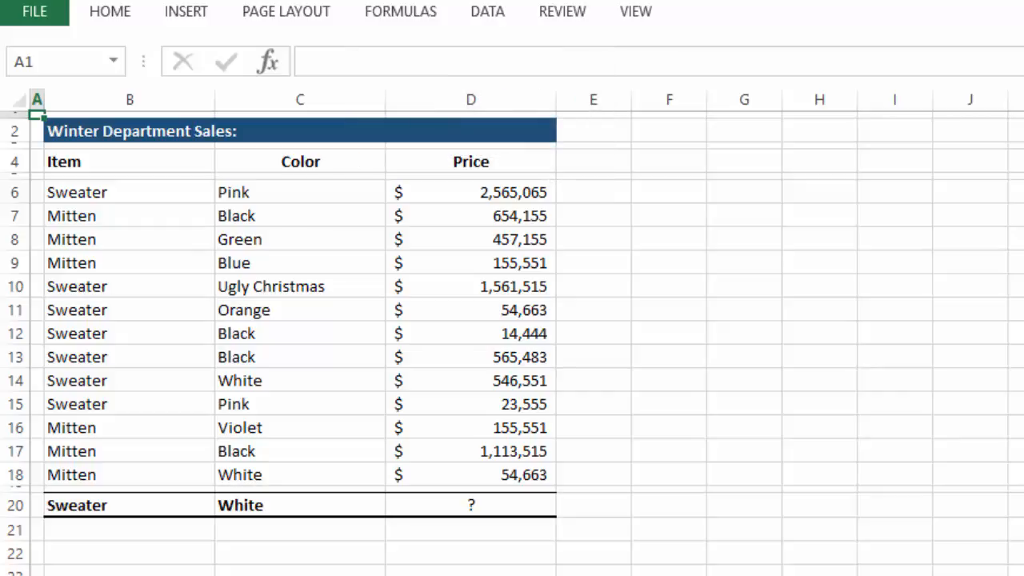
Switch to the SumProduct sheet of shipyard service costs and service log.
left_click(470, 504)
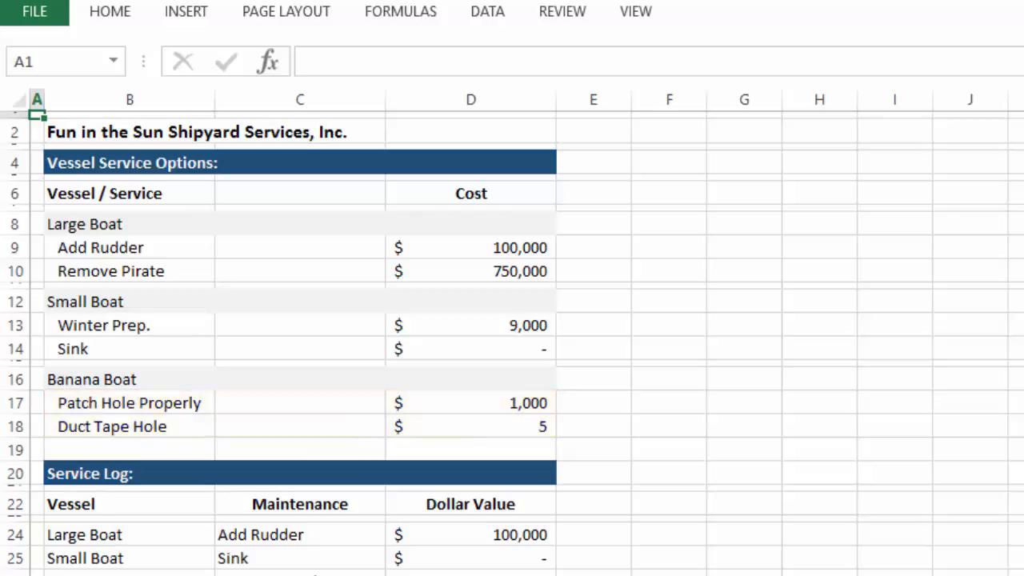
scroll("down", 3)
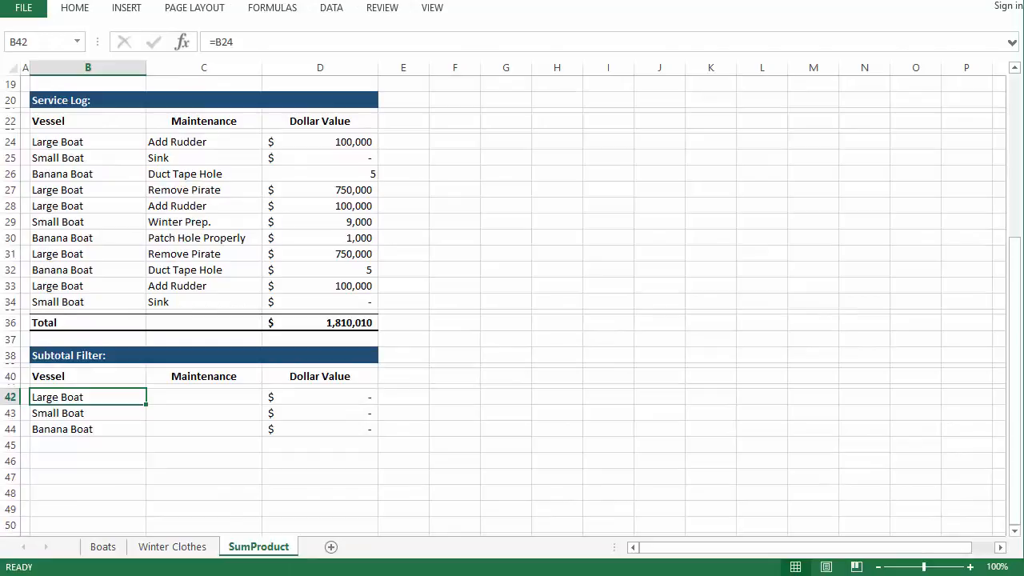
Inspect the Large Boat vessel-name formula in B42 and SUMPRODUCT formula in D42.
left_click(203, 397)
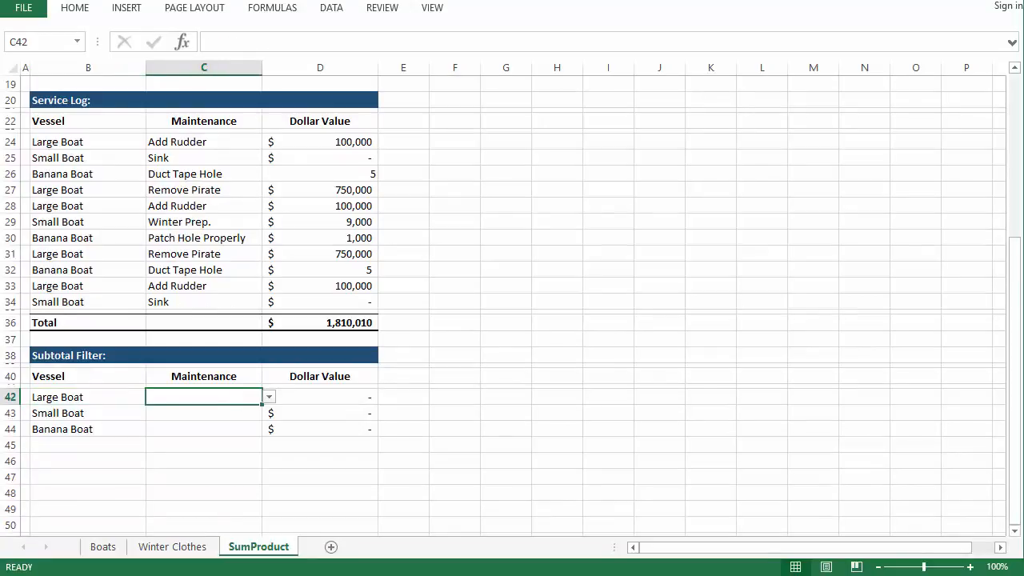
left_click(87, 397)
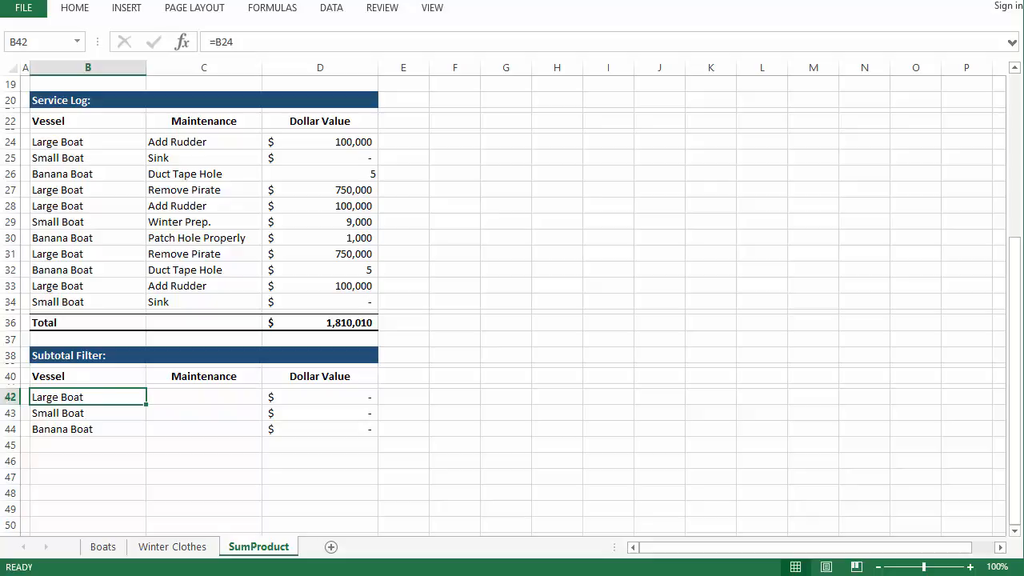
left_click(319, 397)
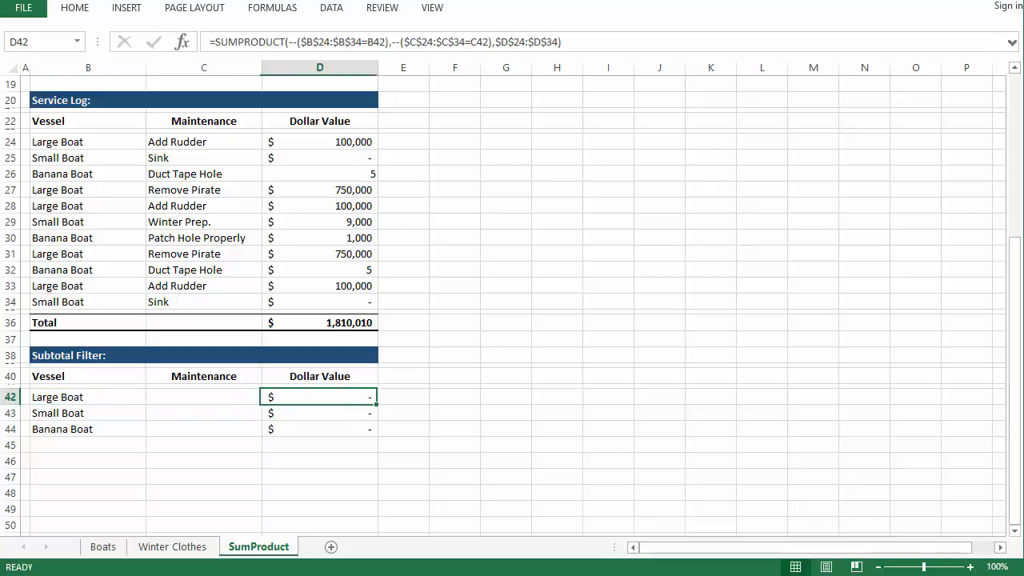
left_click(203, 397)
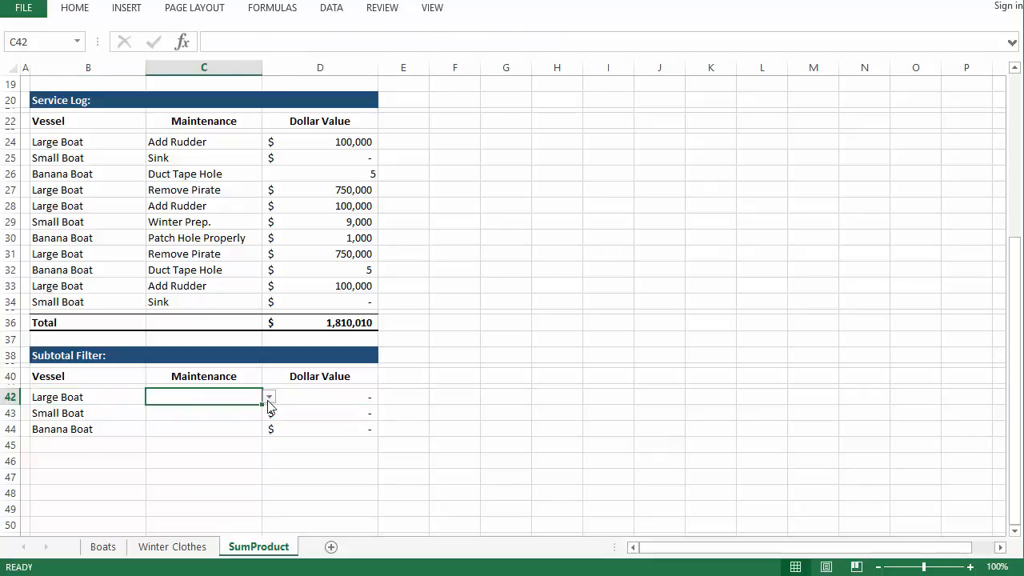
Choose Remove Pirate, Winter Prep. and Patch Hole Properly for Large, Small and Banana Boat.
left_click(268, 397)
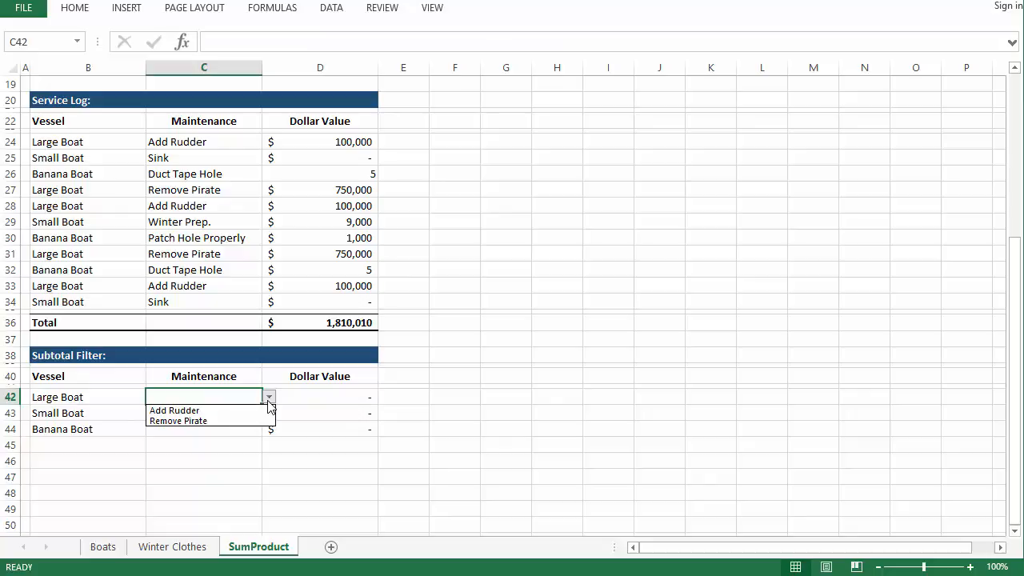
left_click(178, 420)
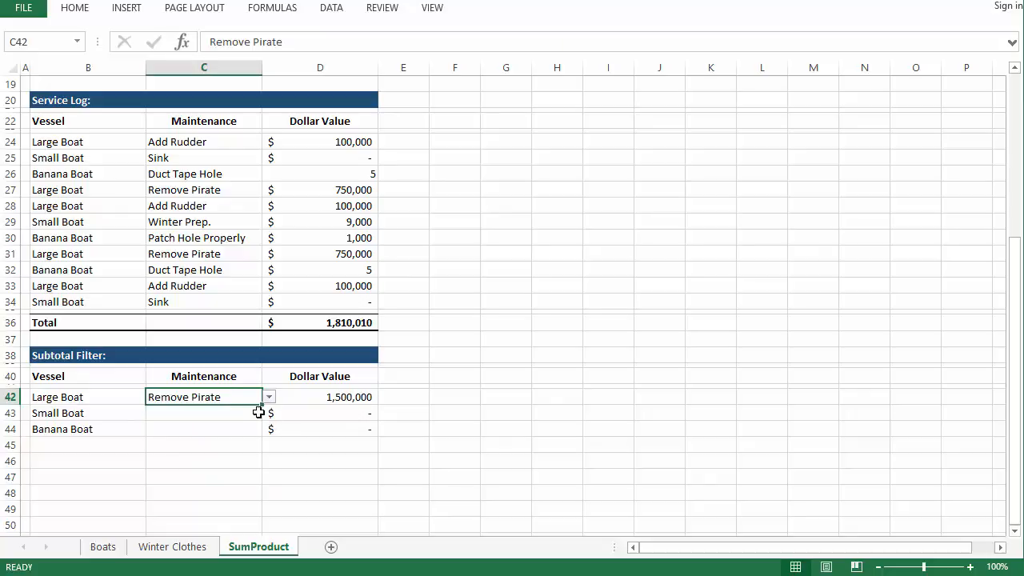
left_click(269, 413)
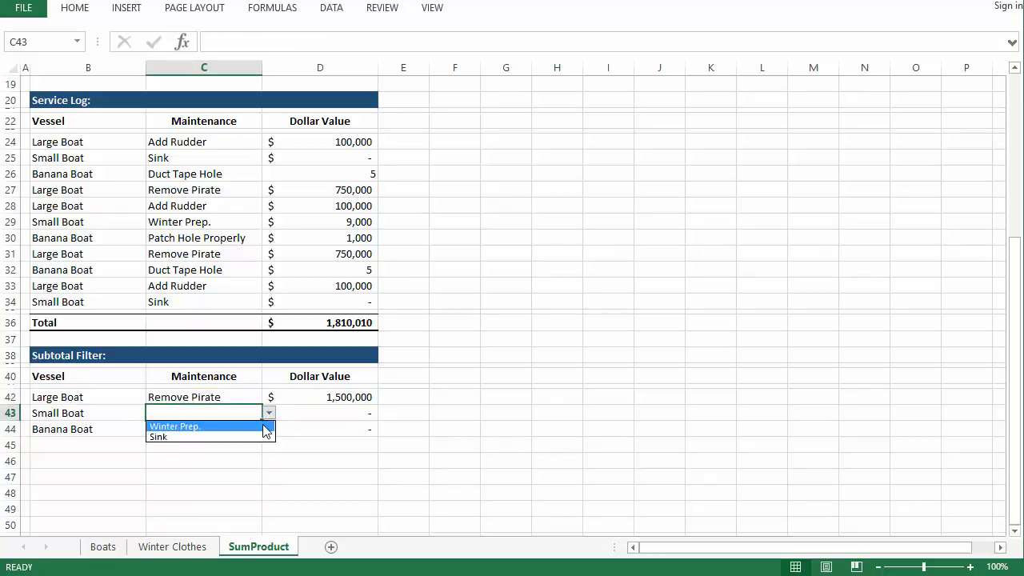
left_click(174, 426)
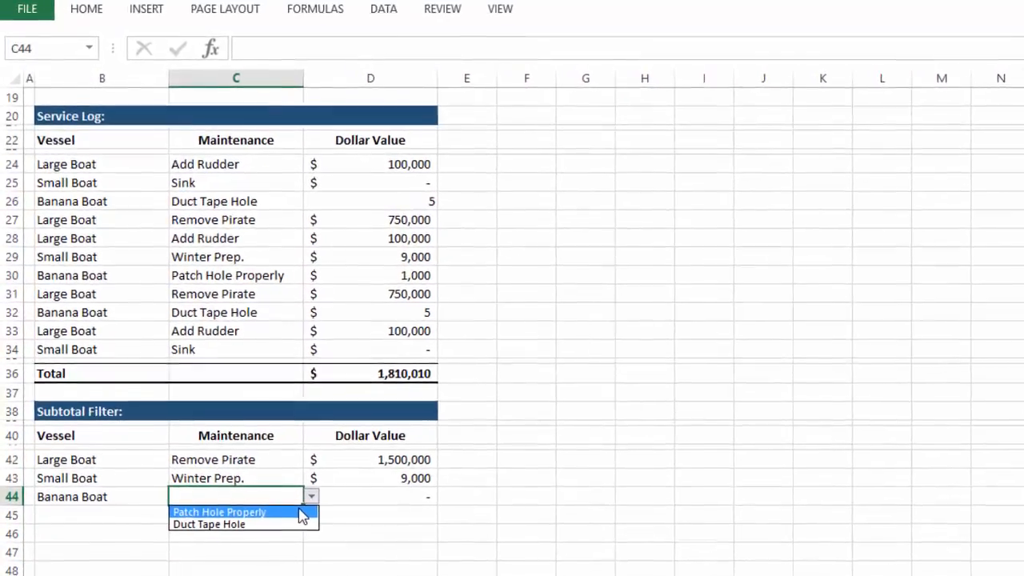
left_click(220, 511)
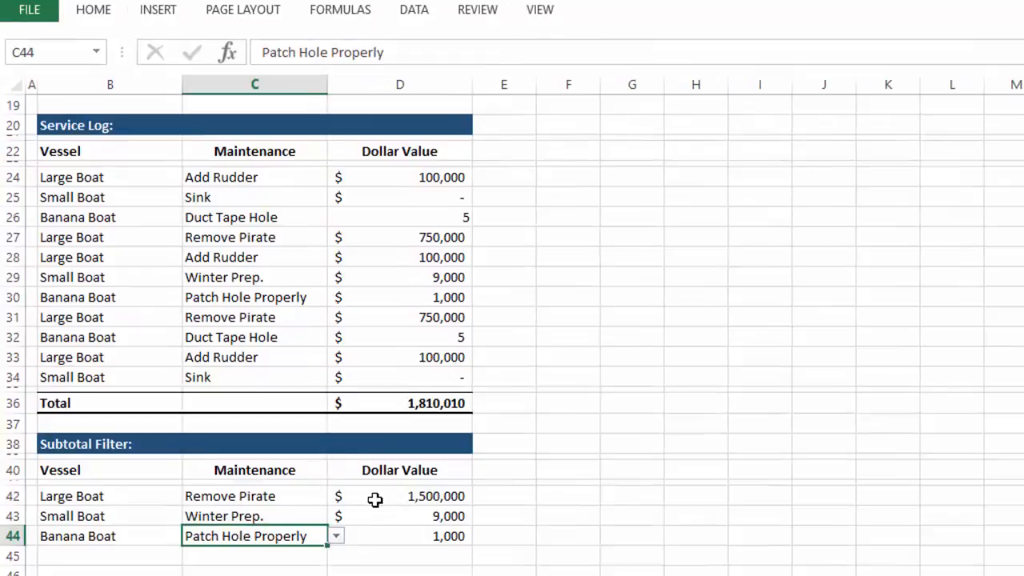
left_click(376, 496)
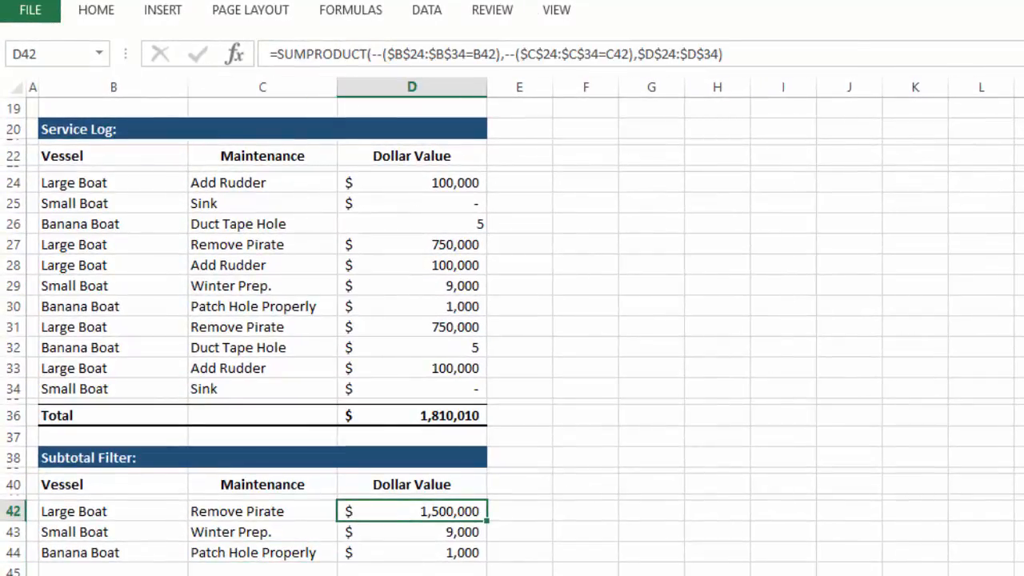
double_click(411, 512)
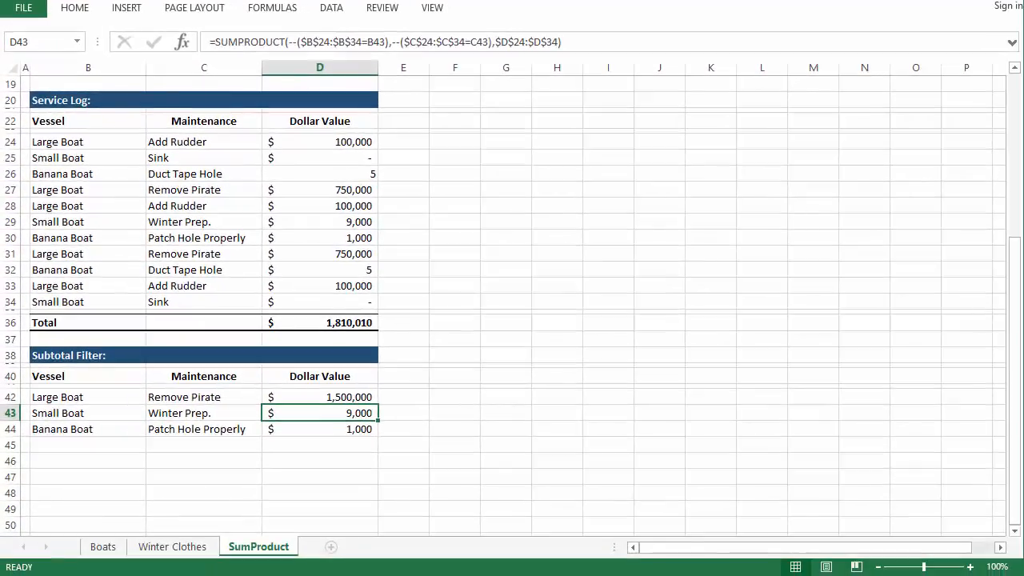
On Winter Clothes, open Data Validation for the empty Sweater Color cell C20.
left_click(172, 546)
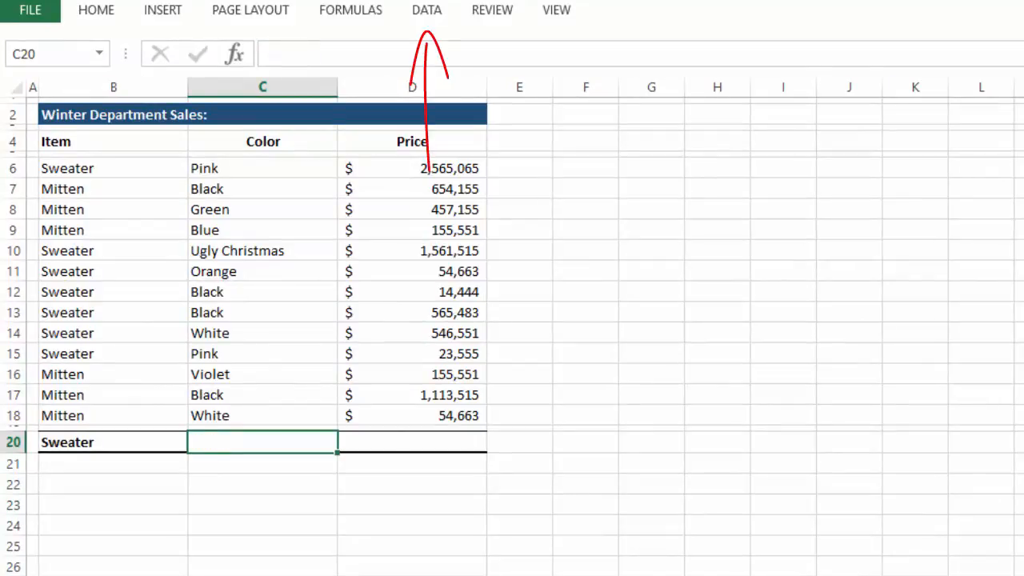
key("alt")
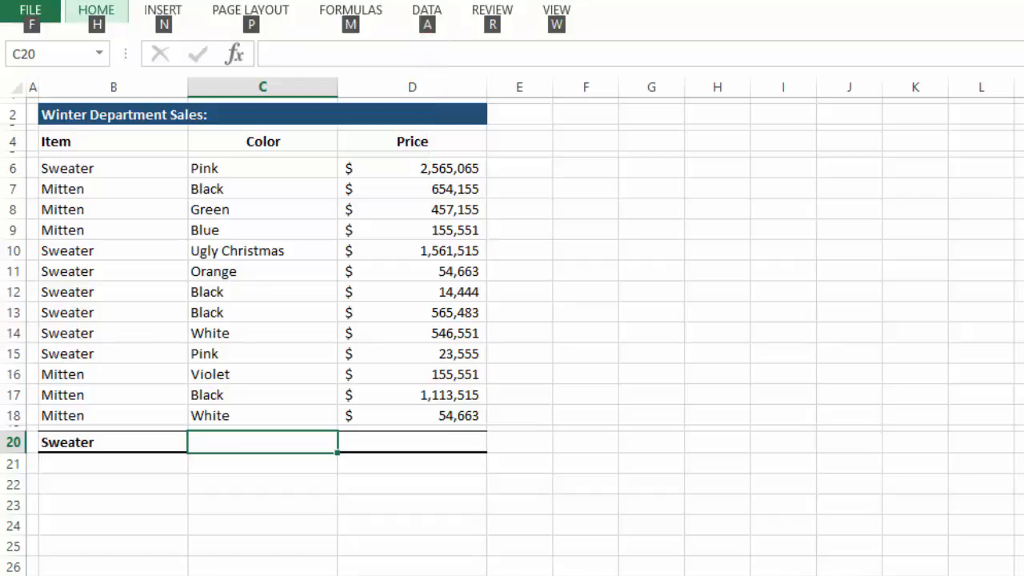
left_click(879, 89)
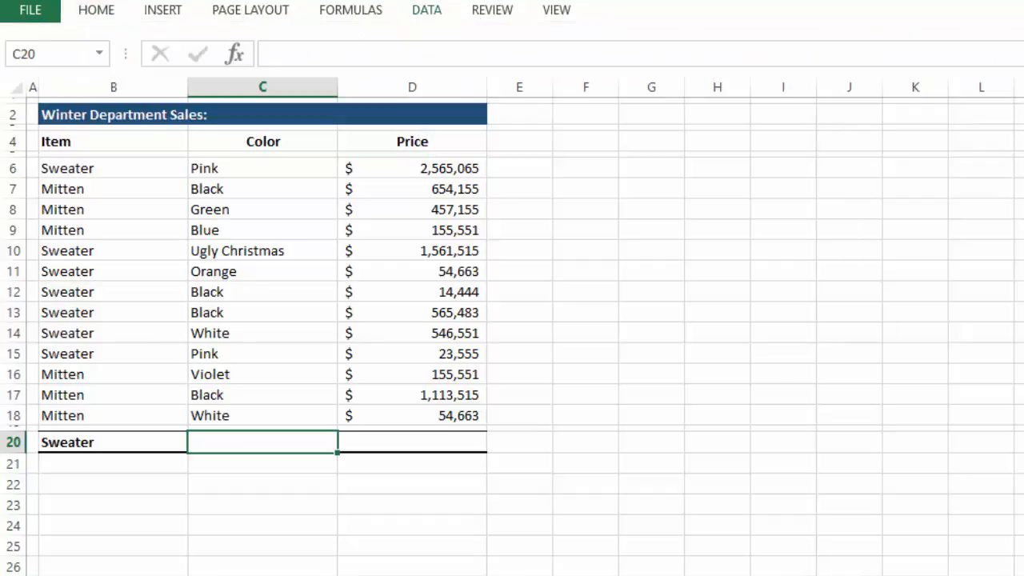
left_click(776, 314)
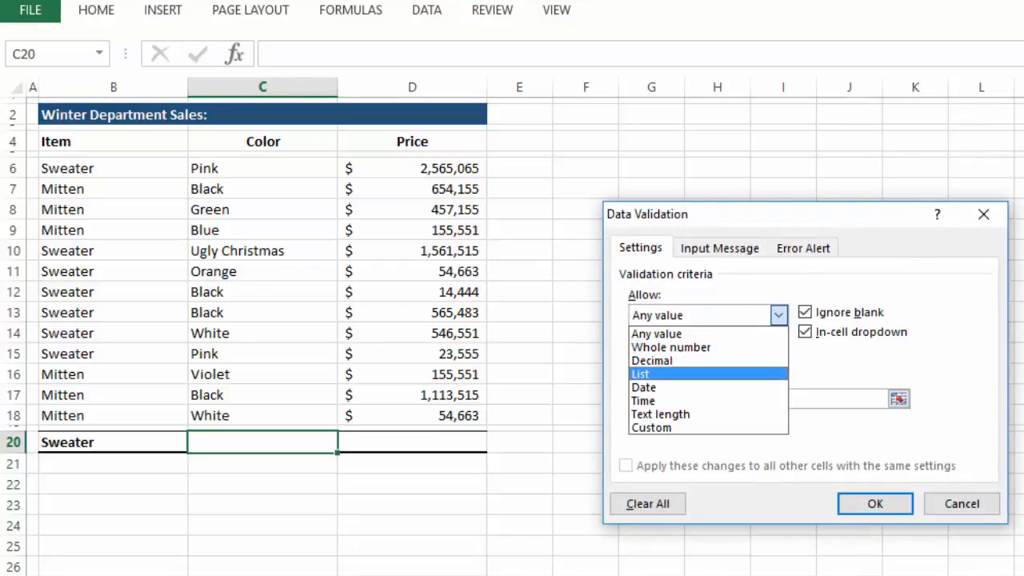
Set C20 validation to Allow List with source =$C$6:$C$18.
left_click(640, 374)
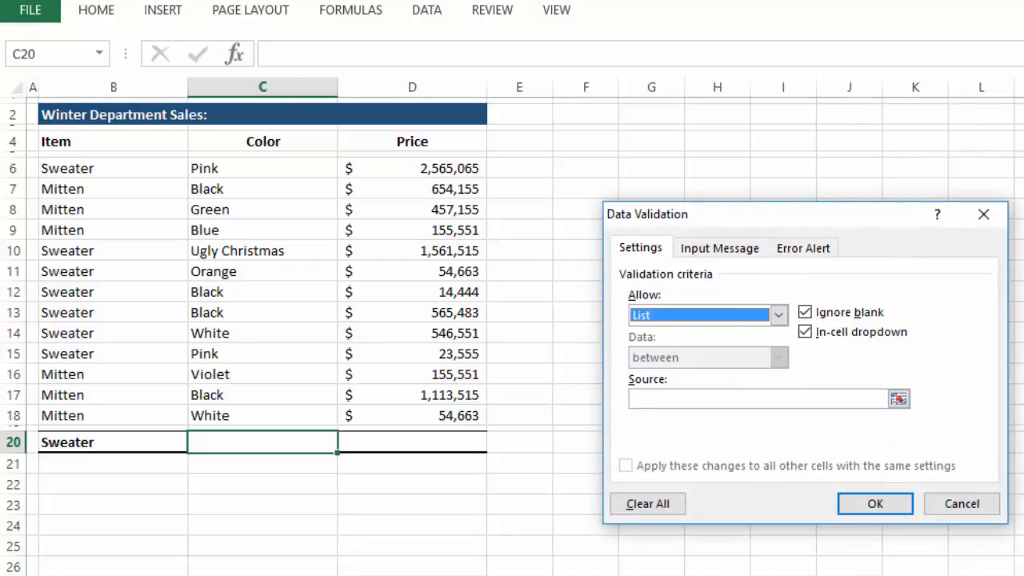
left_click(756, 398)
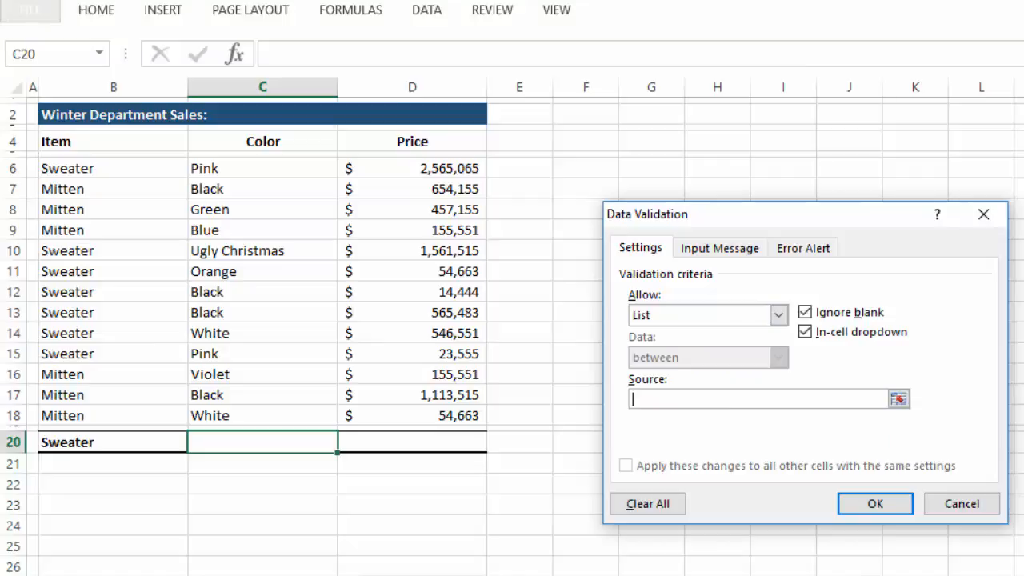
left_click(263, 415)
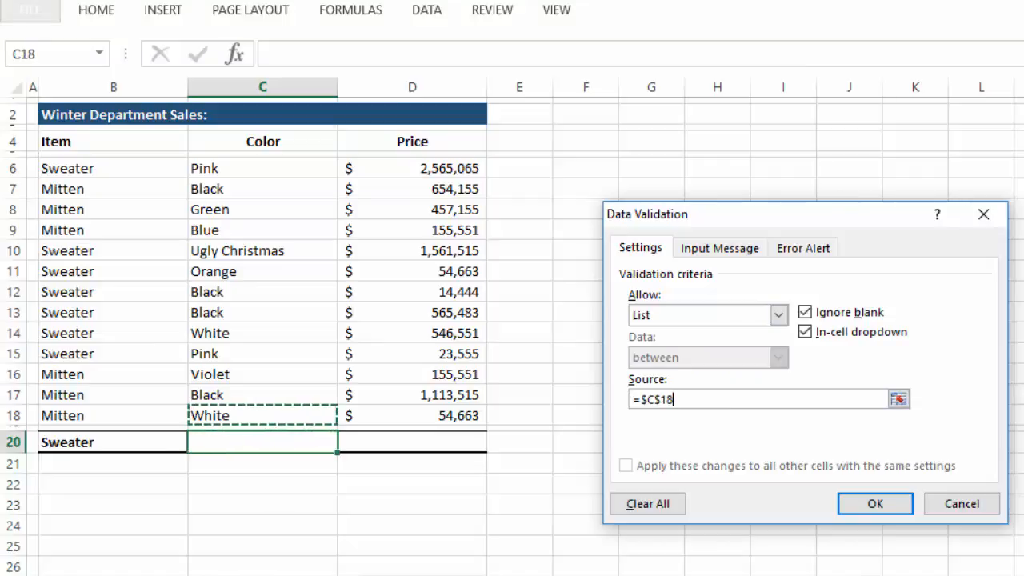
left_click_drag(262, 168, 263, 415)
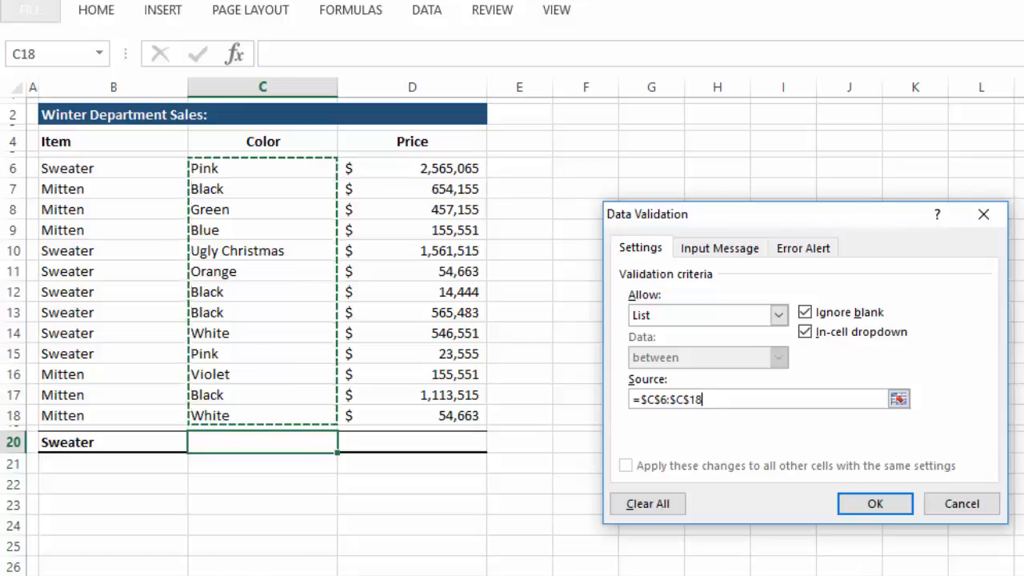
left_click(874, 503)
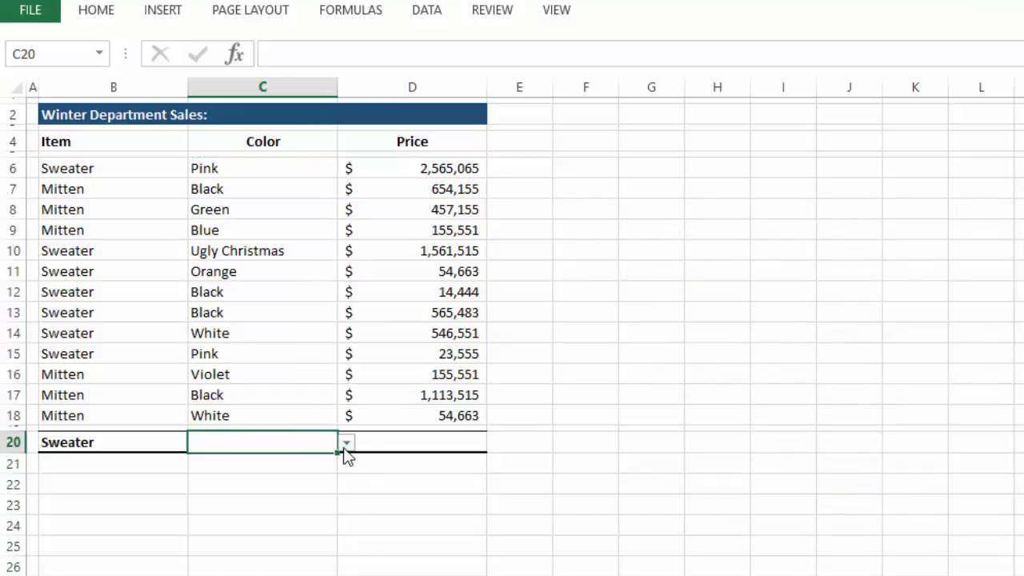
Test the C20 color dropdown, then return to the Boats sheet.
left_click(346, 442)
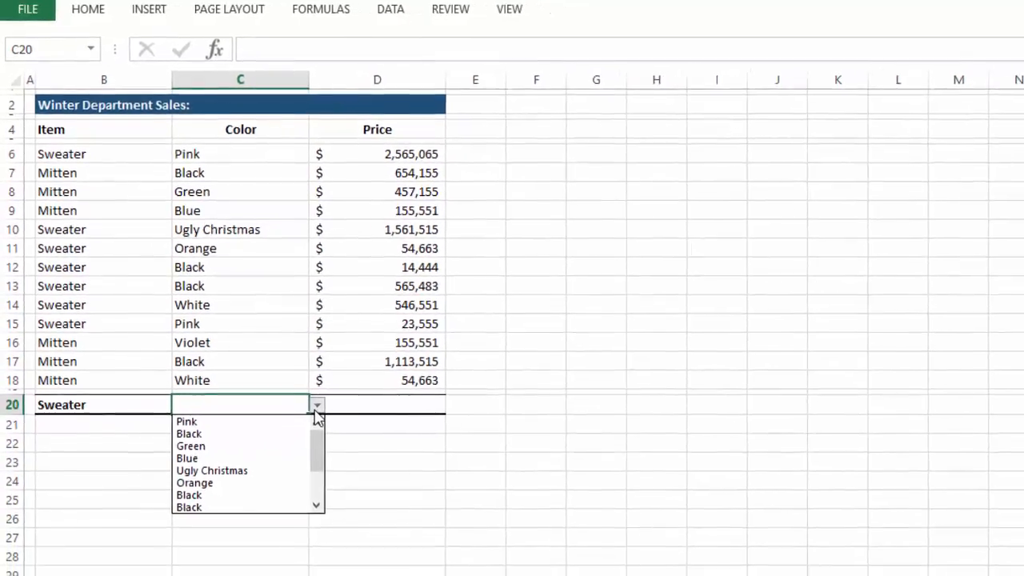
left_click(107, 568)
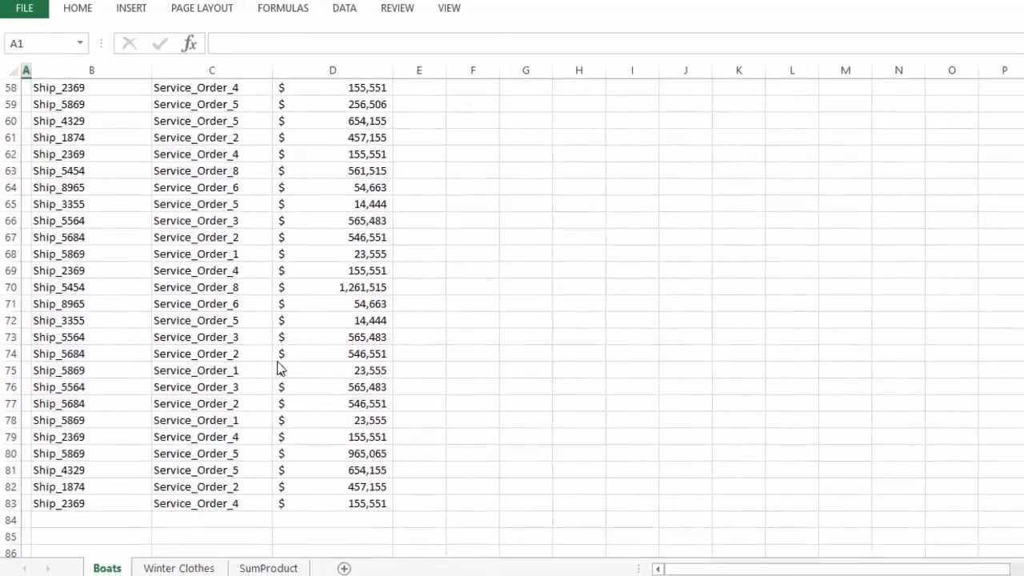